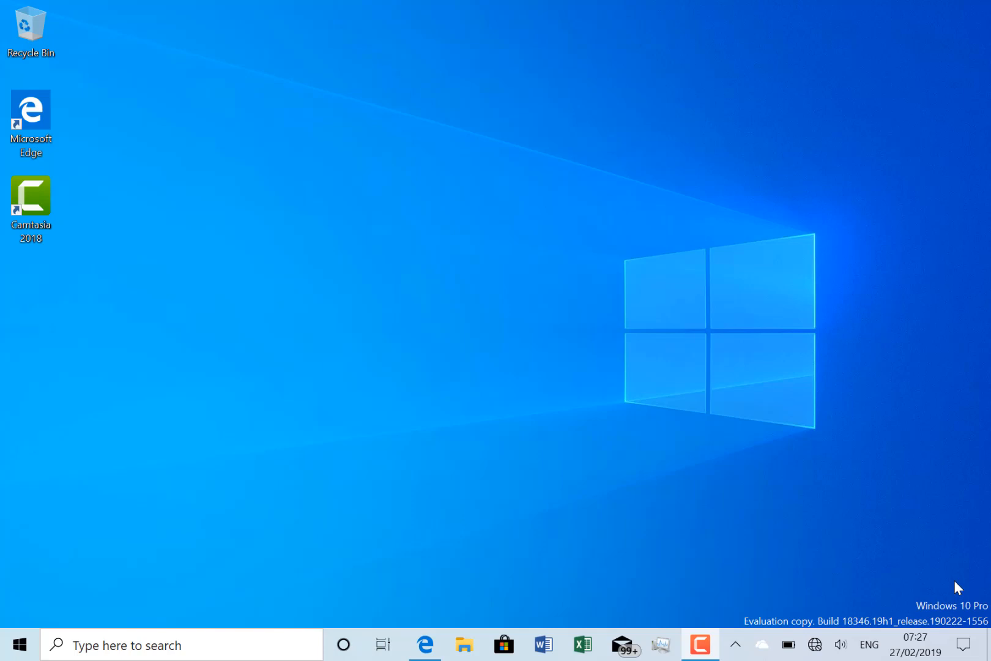
mouse_move(842, 463)
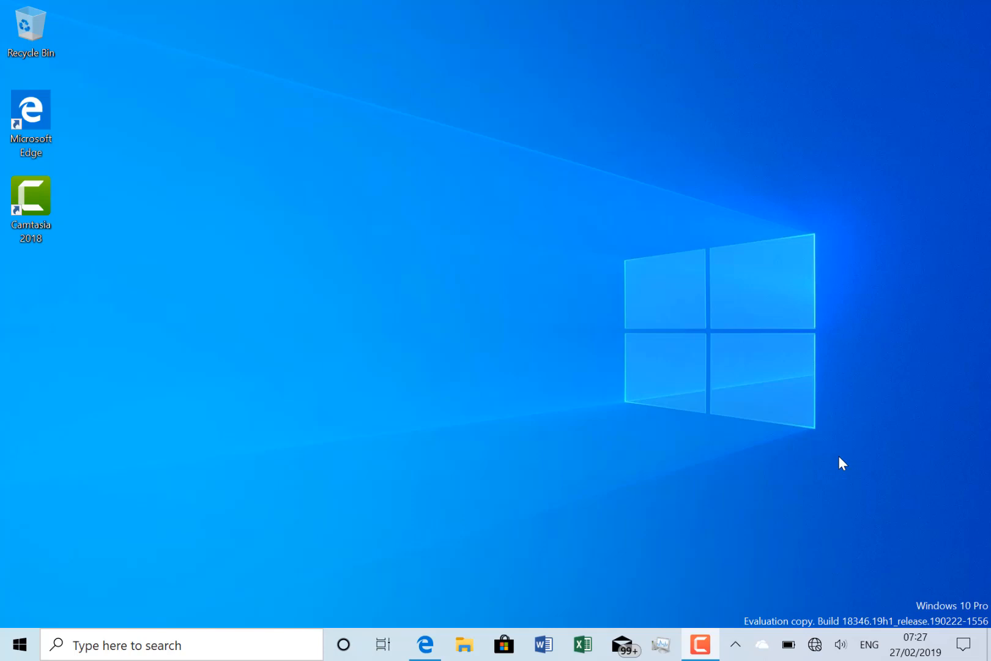
mouse_move(599, 422)
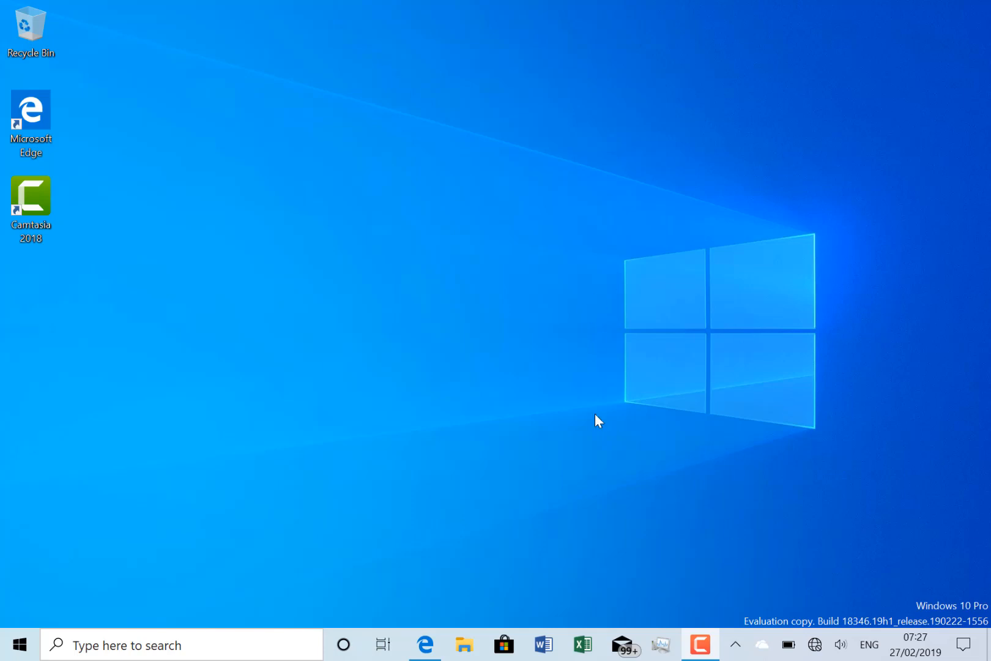
mouse_move(477, 309)
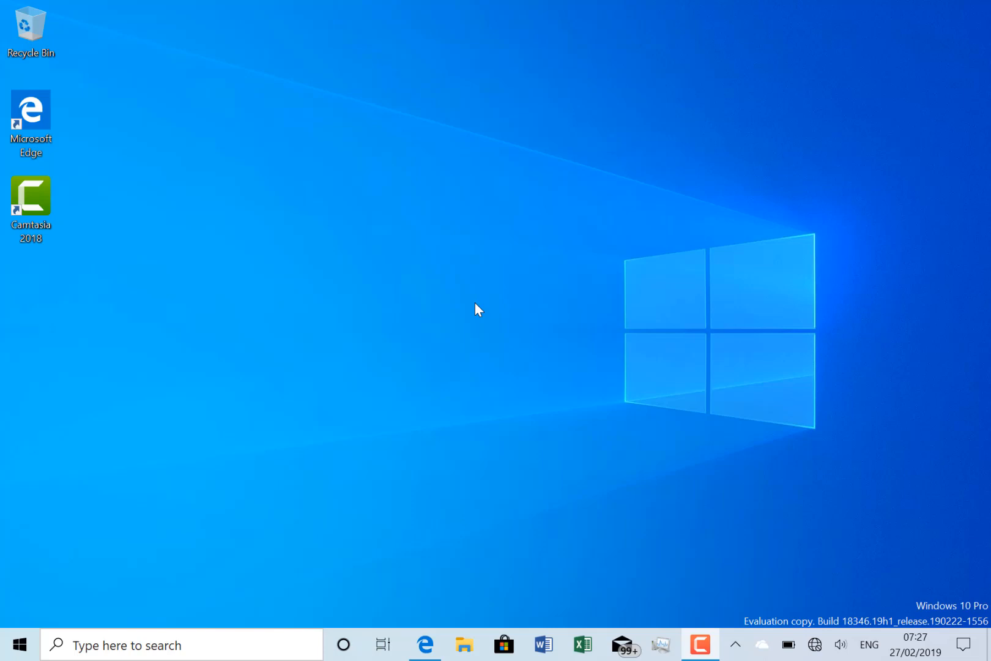
mouse_move(455, 336)
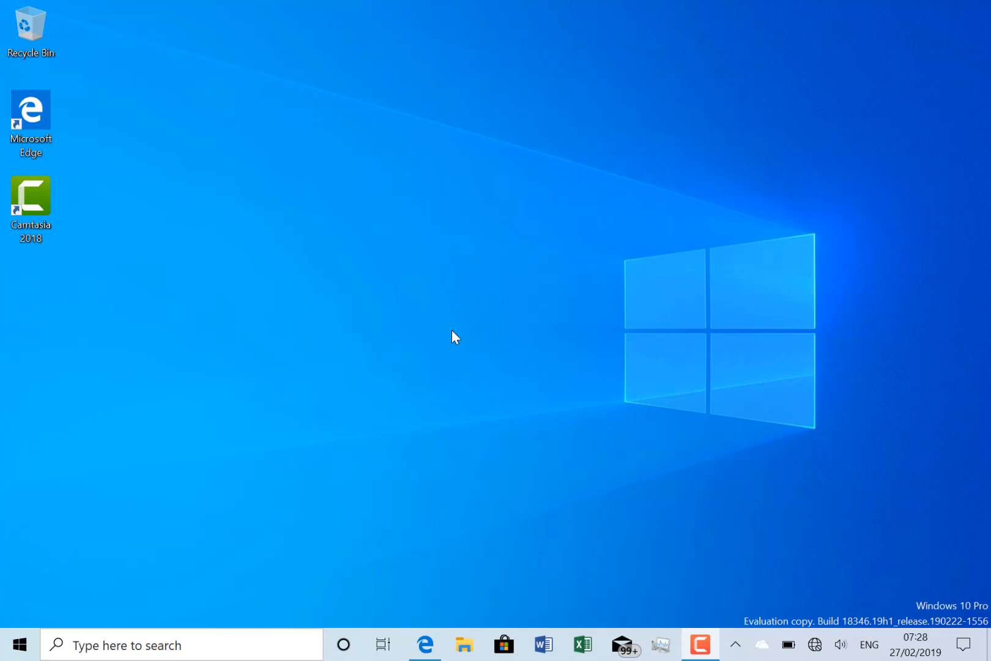
mouse_move(538, 321)
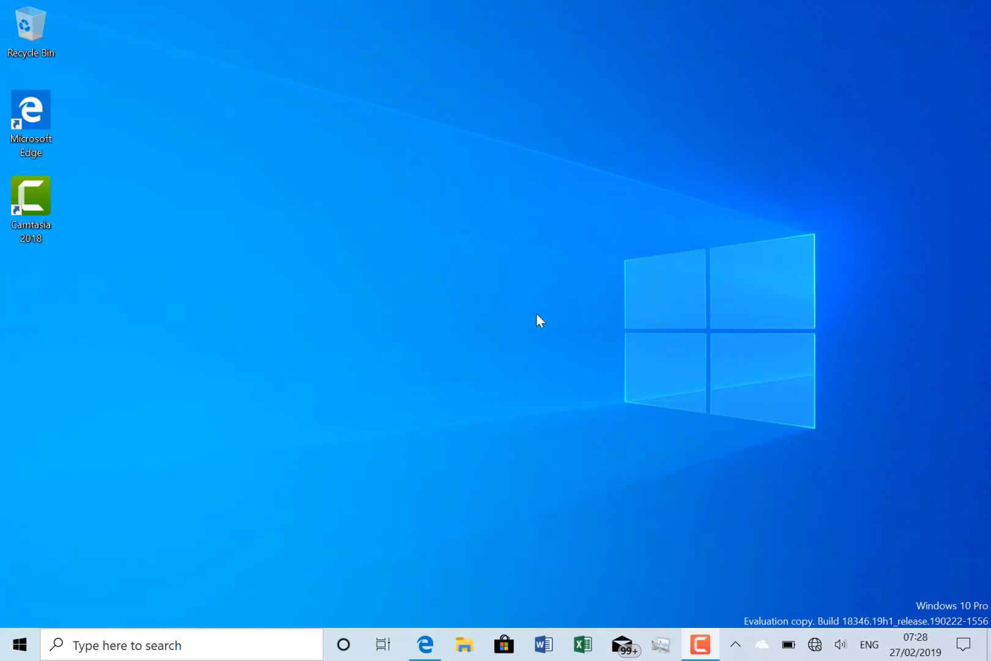
mouse_move(429, 380)
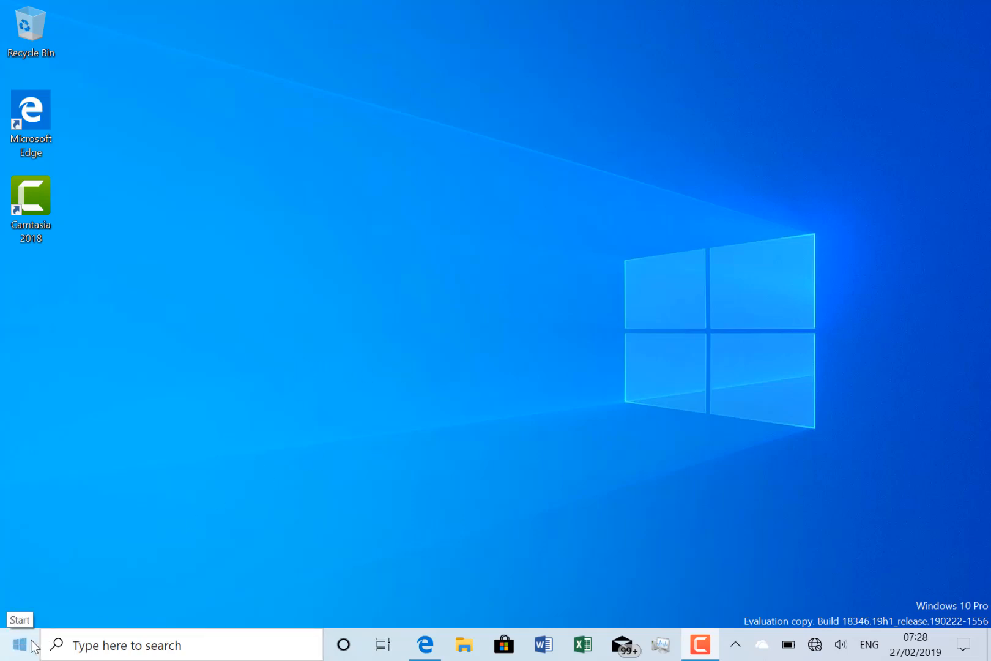
mouse_move(177, 545)
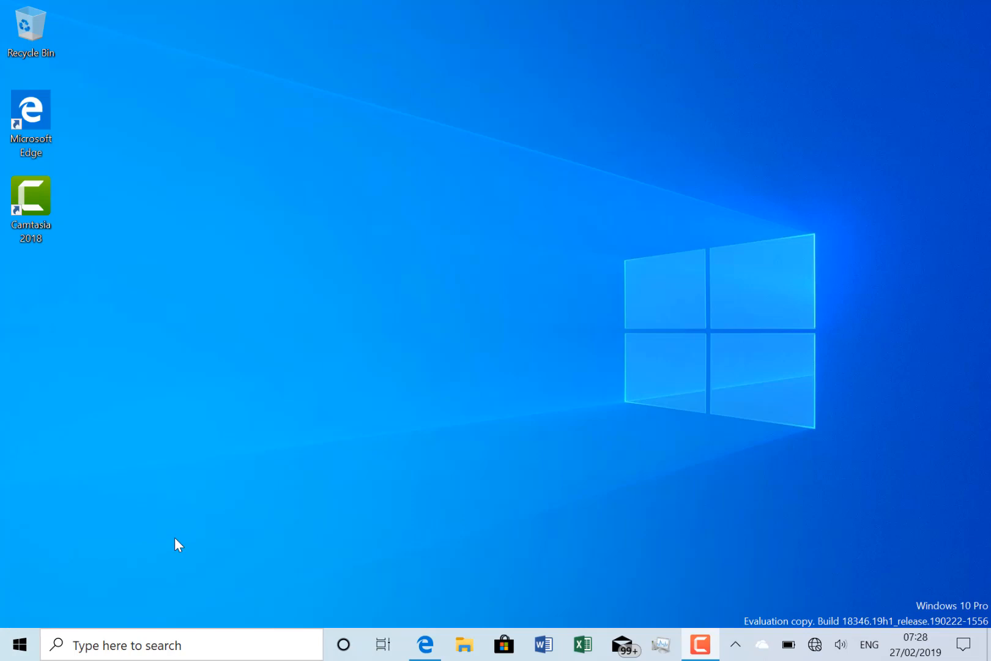
mouse_move(611, 572)
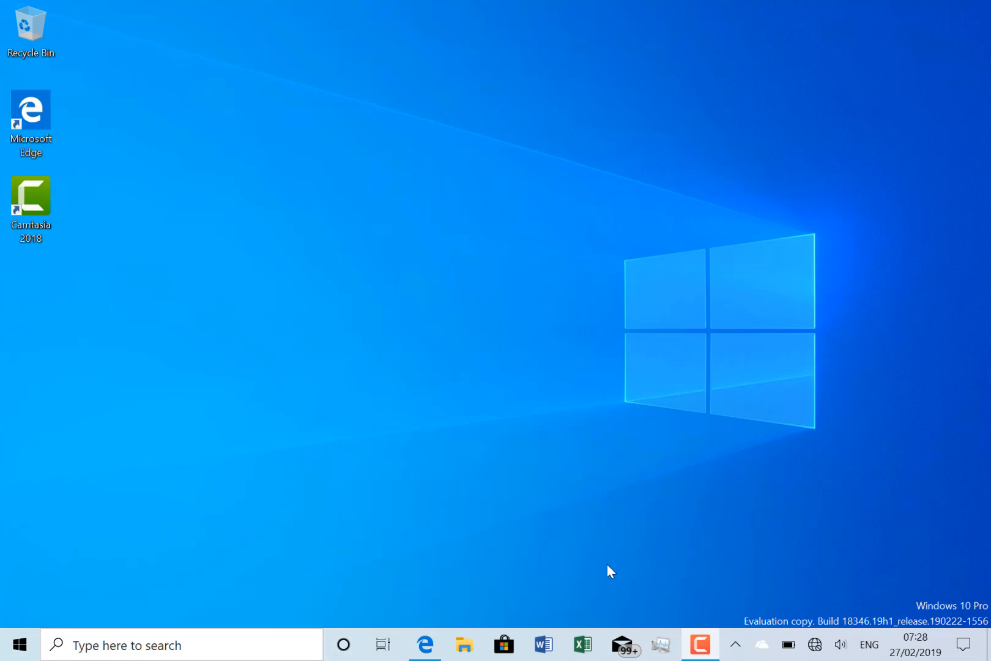
mouse_move(793, 595)
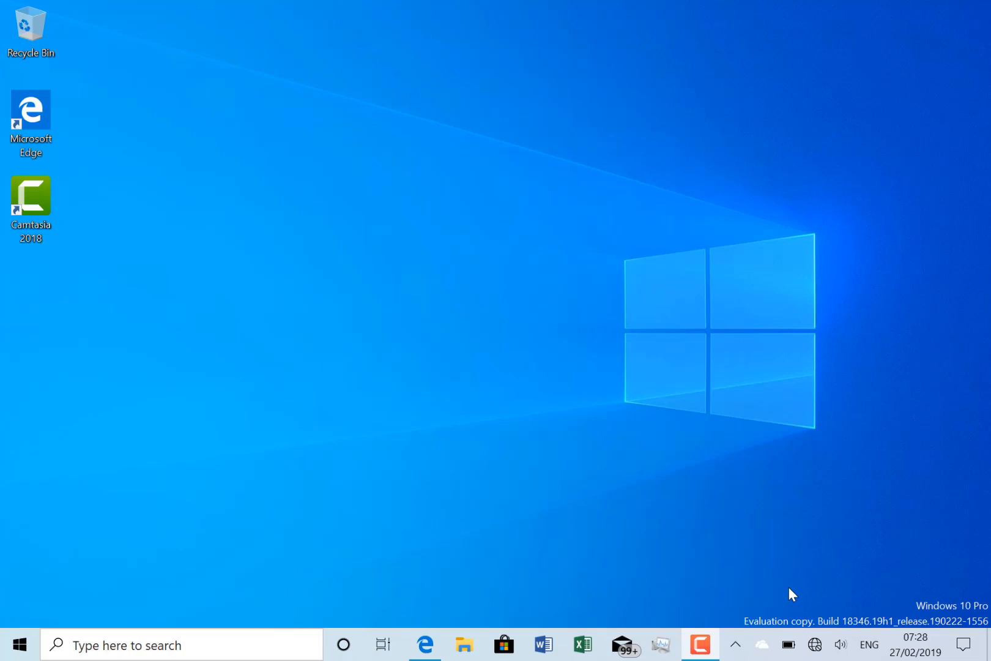
mouse_move(706, 363)
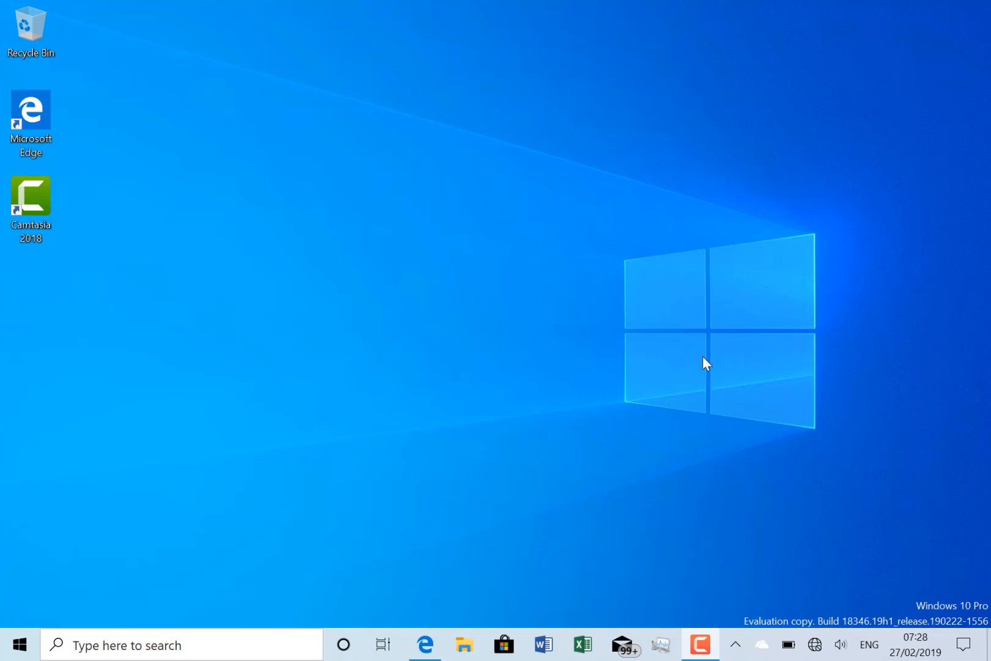
mouse_move(562, 423)
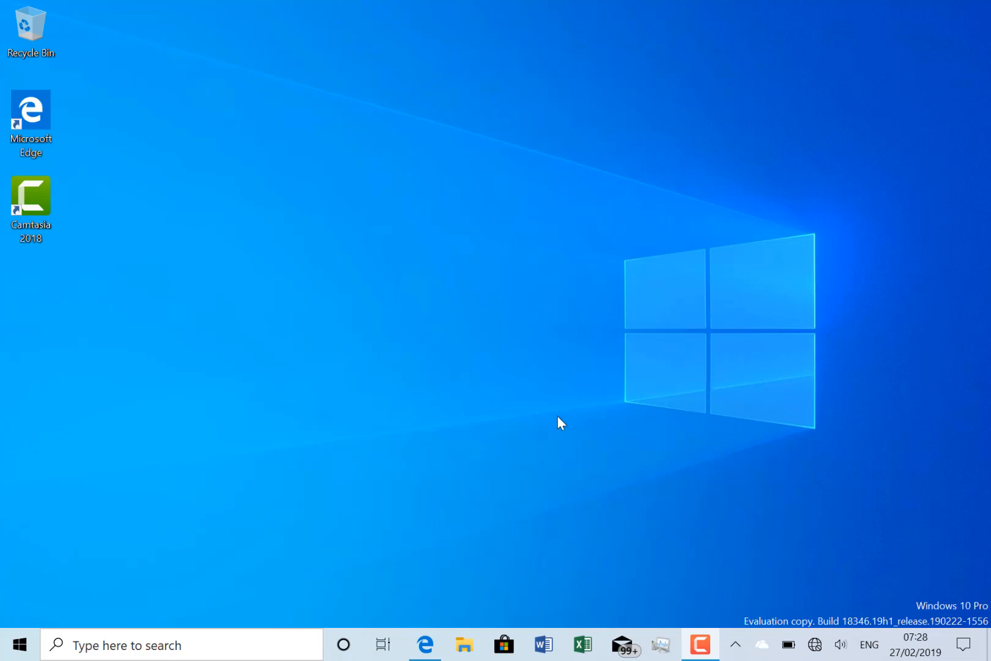
Find Feedback Hub by name and view the Enable Reserved Storage quest's reserved storage screenshot
type("feedback Hub")
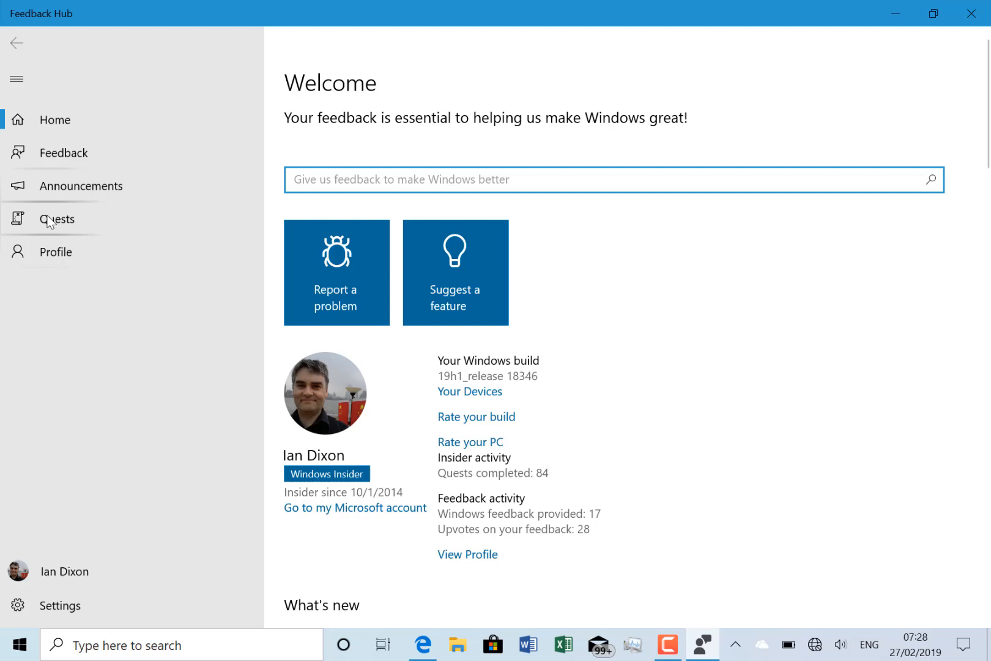
left_click(57, 219)
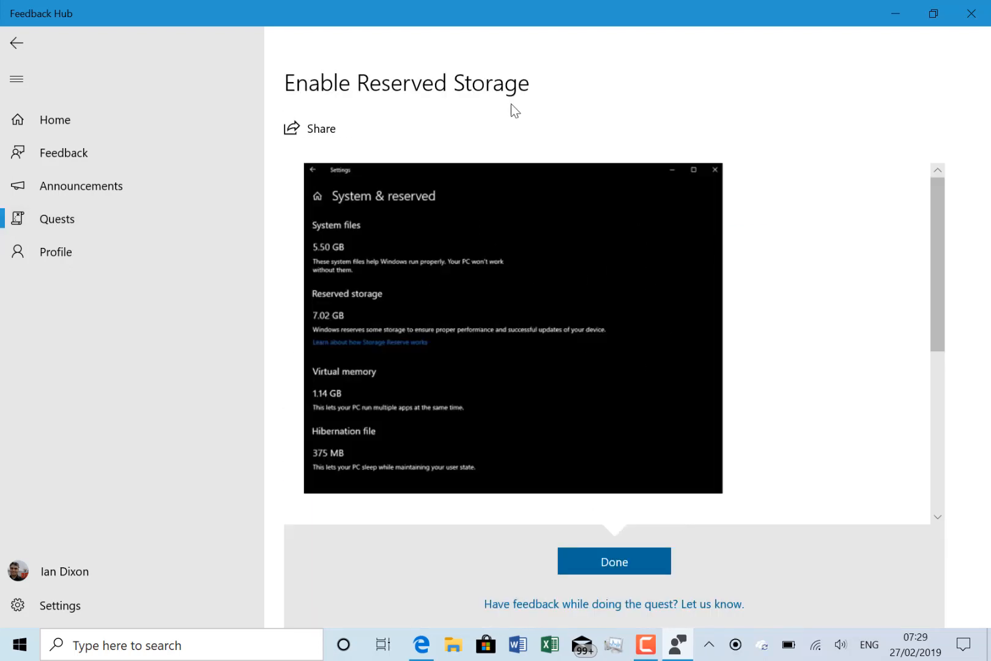
mouse_move(459, 361)
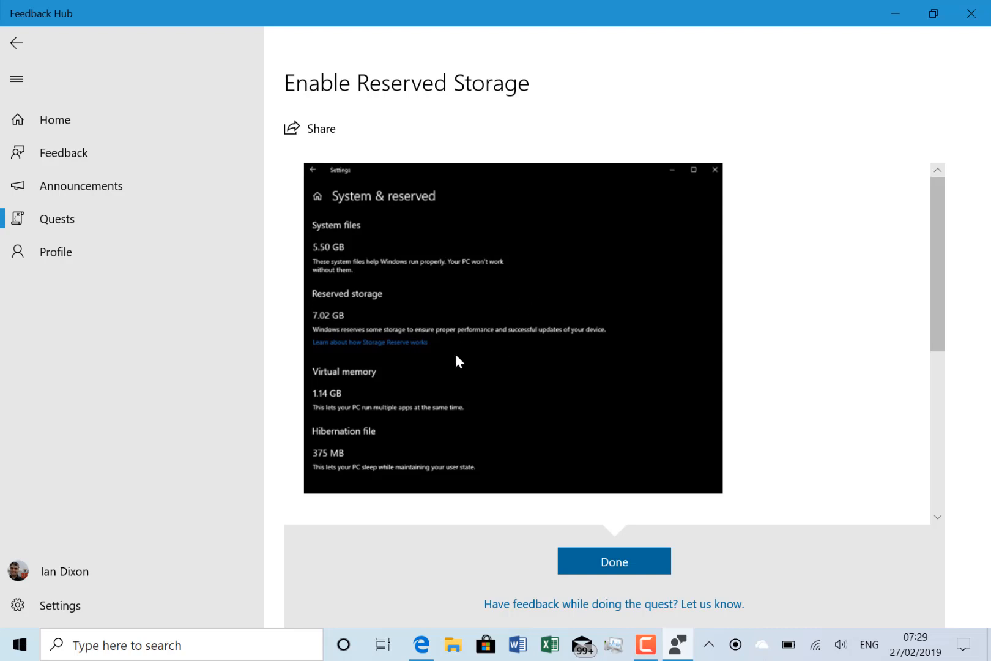
scroll("down", 3)
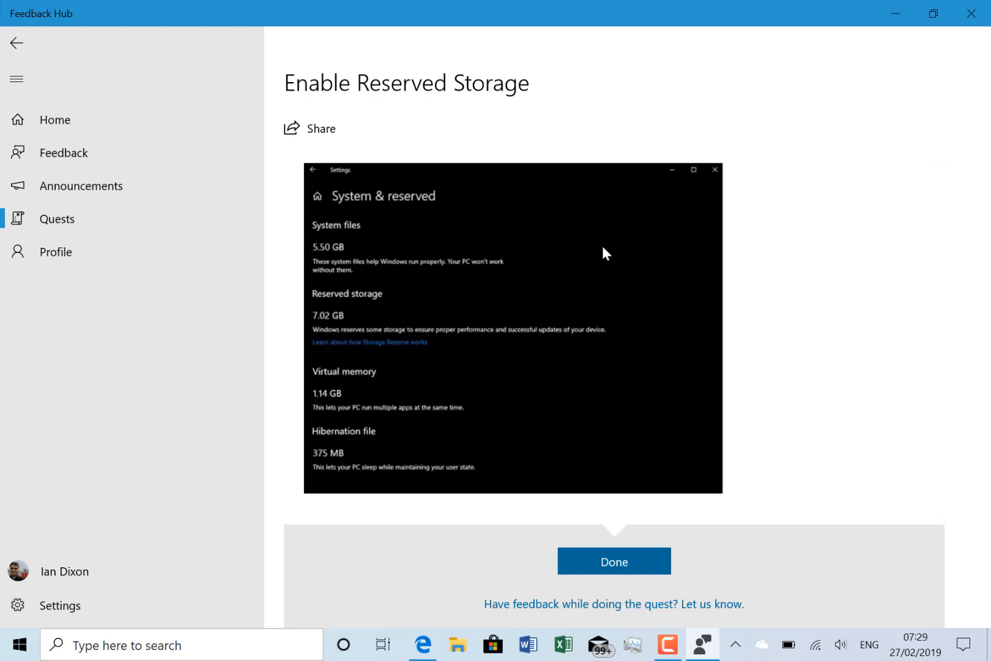
mouse_move(200, 314)
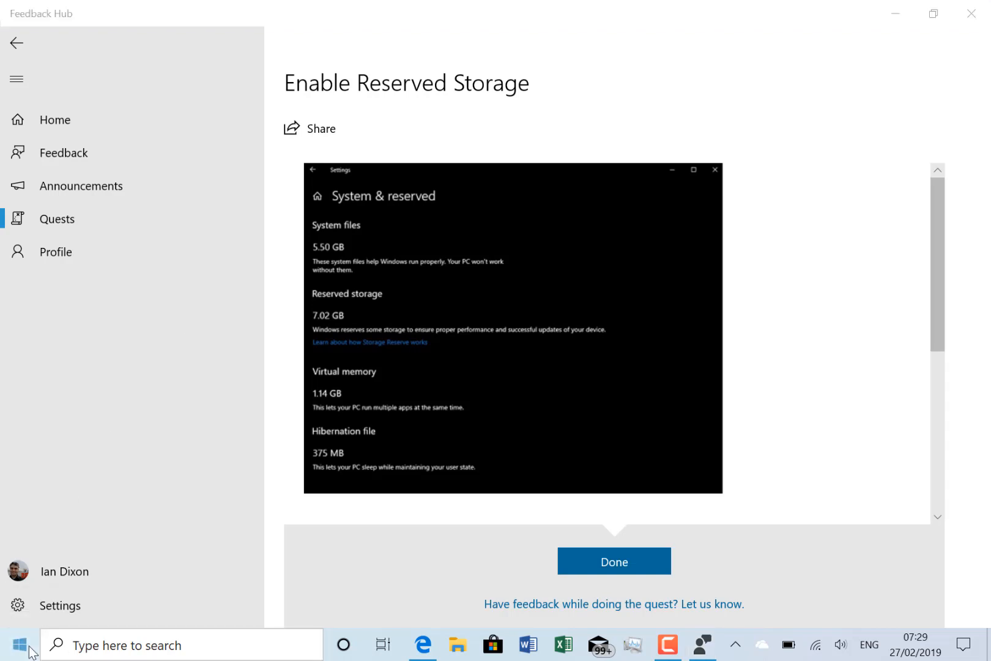
Launch Settings from the Start menu and bring up the empty clipboard history panel
left_click(18, 644)
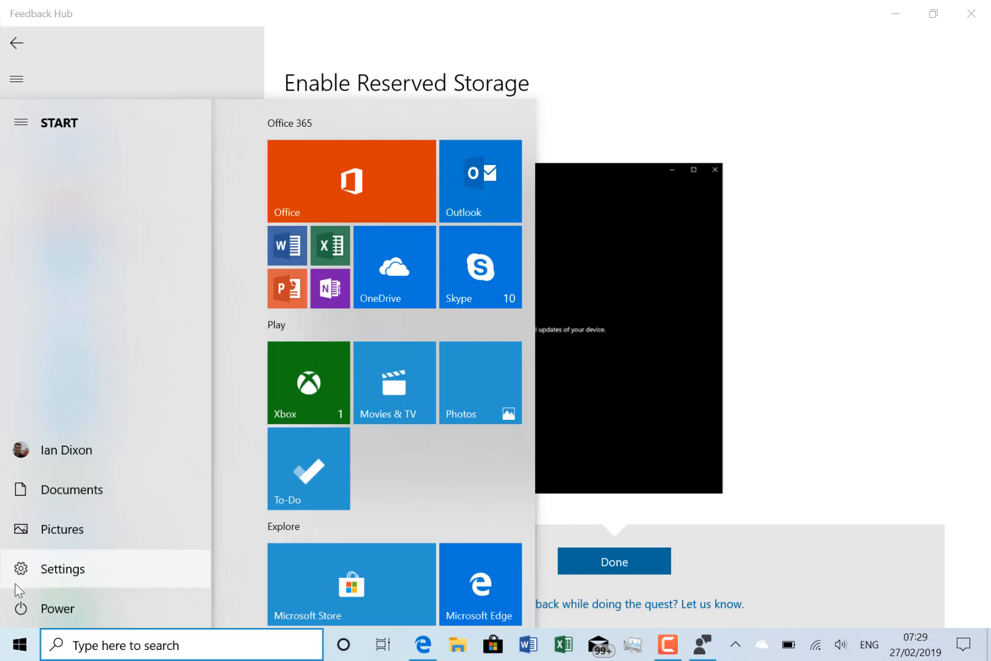
left_click(61, 568)
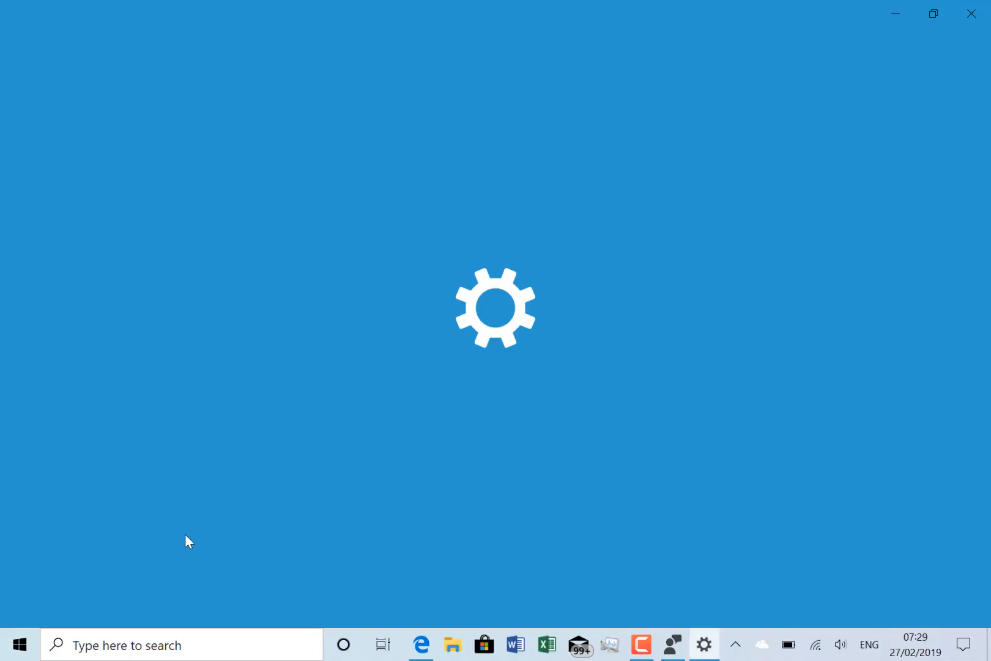
mouse_move(328, 458)
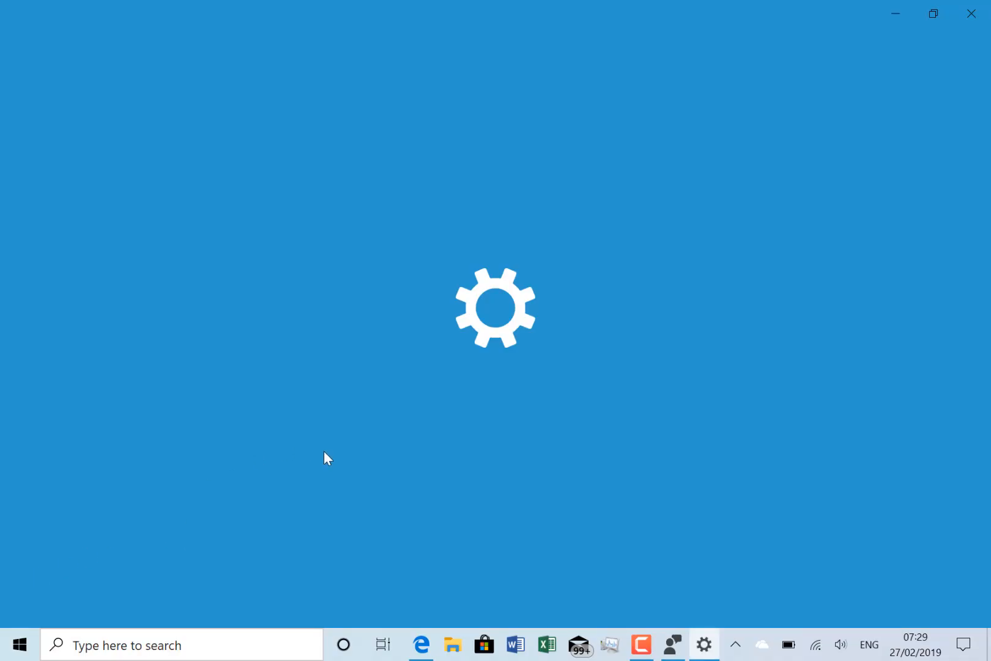
left_click(704, 643)
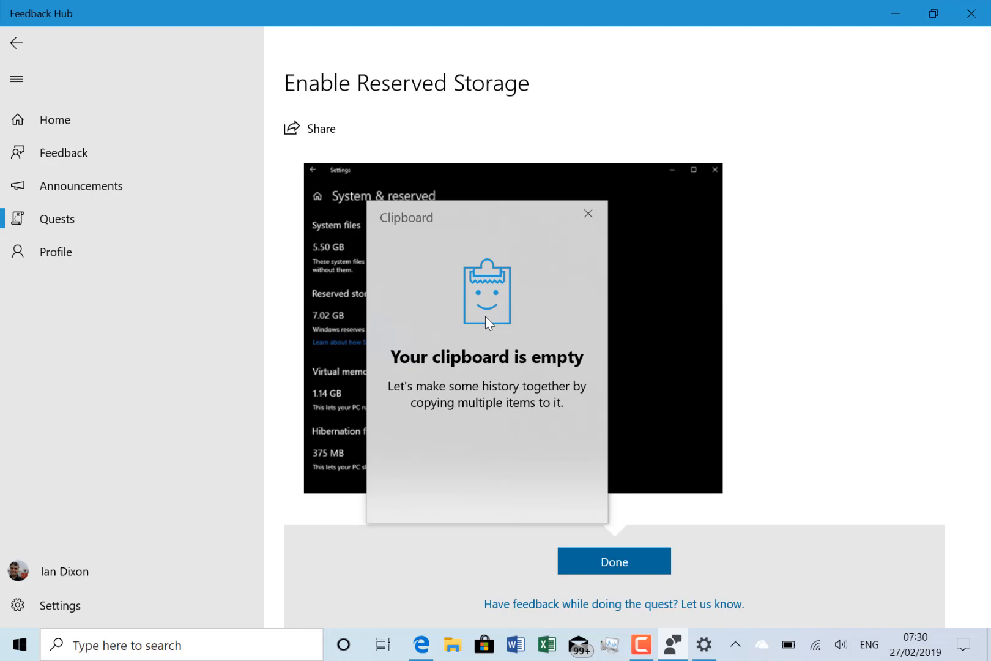
mouse_move(547, 463)
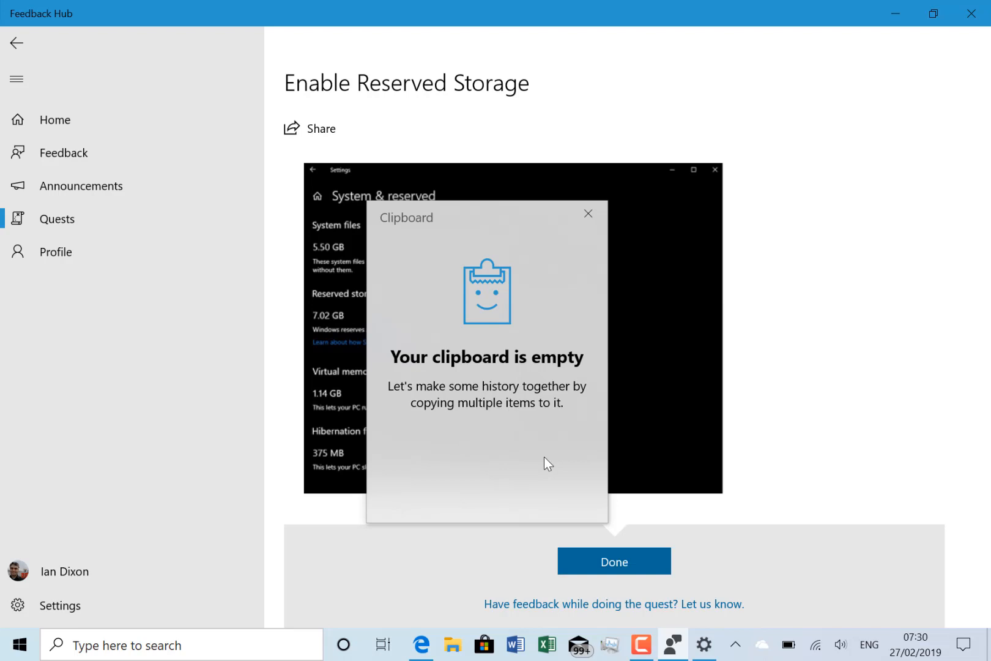